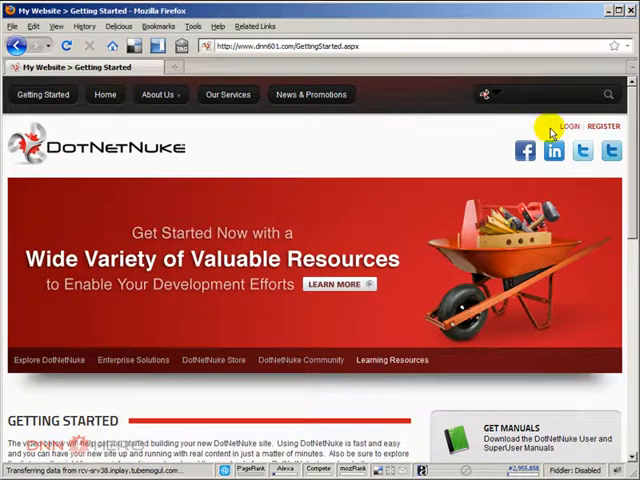
pyautogui.click(570, 125)
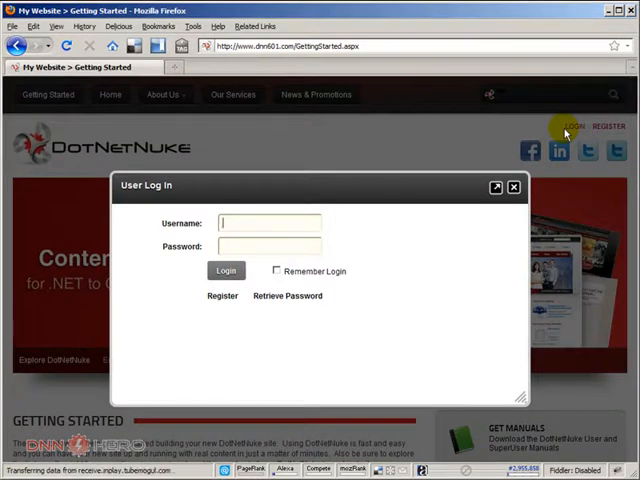
pyautogui.write('hc')
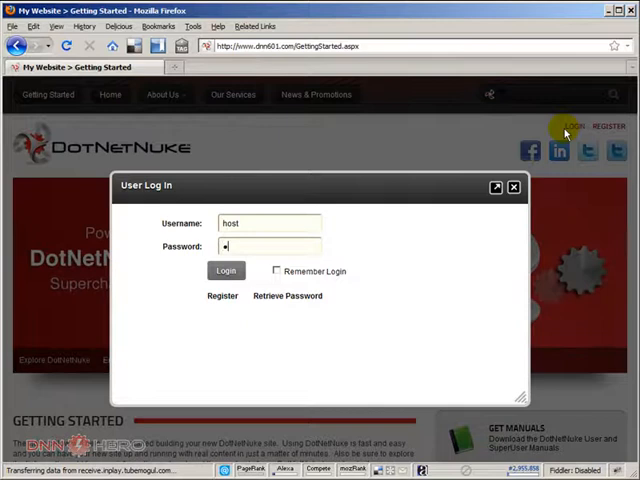
pyautogui.write('password')
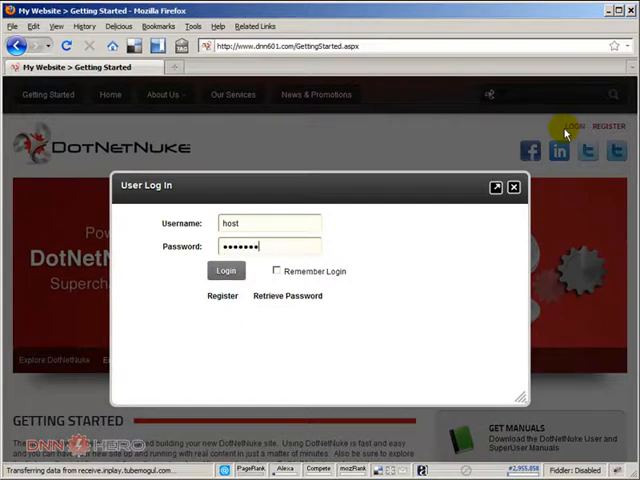
pyautogui.click(225, 270)
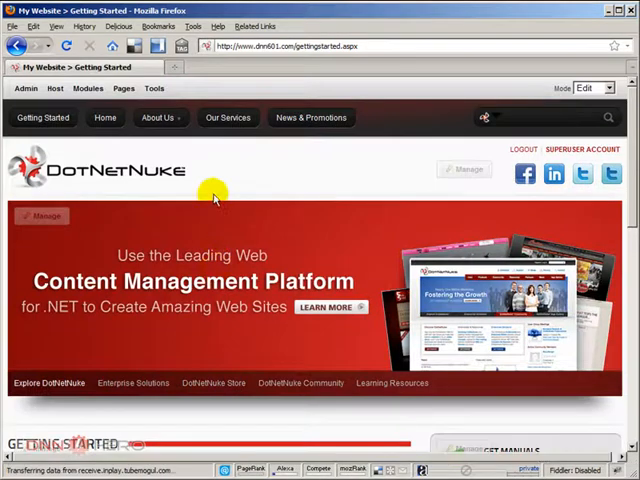
pyautogui.moveTo(180, 145)
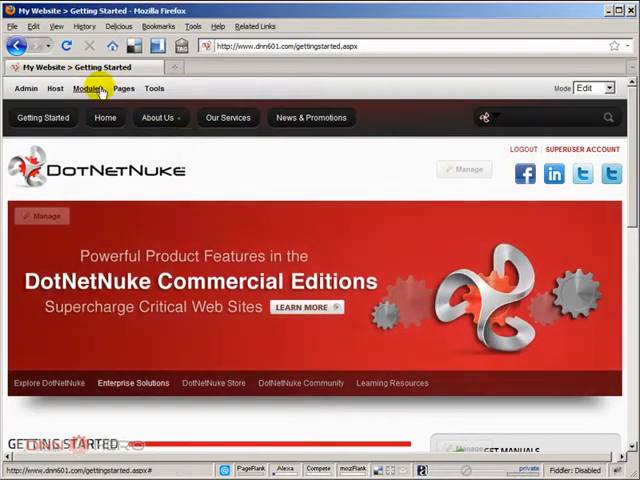
# Set the add-module panel's category to All Categories and browse the module list
pyautogui.click(91, 88)
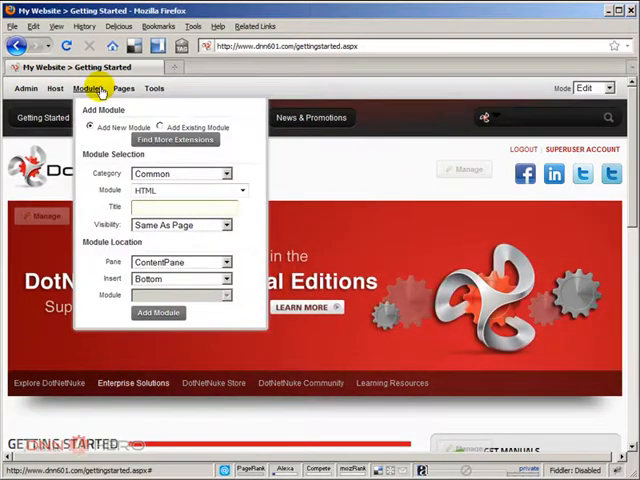
pyautogui.click(174, 140)
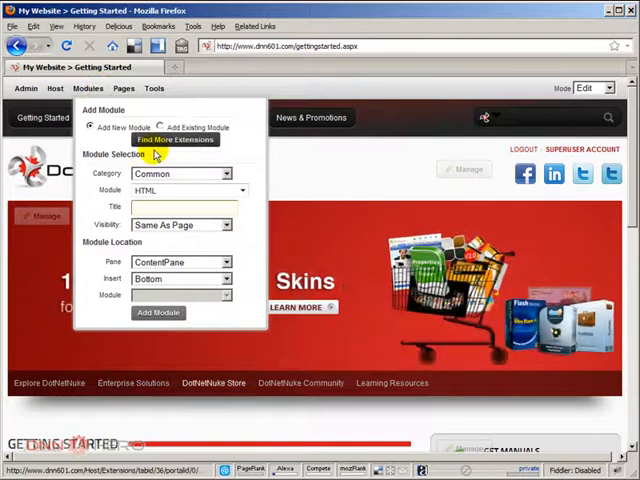
pyautogui.click(180, 173)
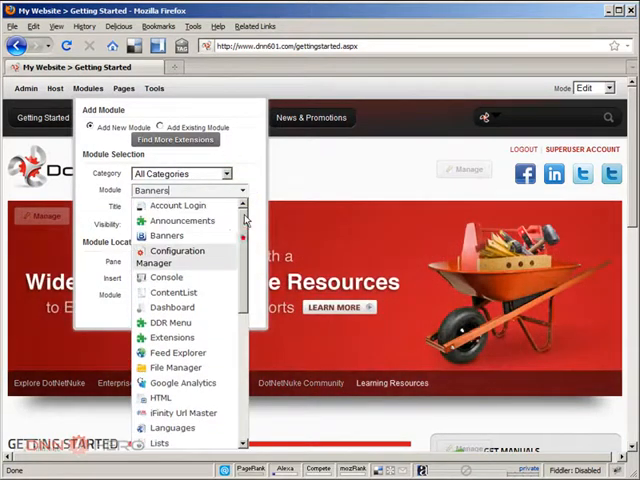
pyautogui.scroll(-3)
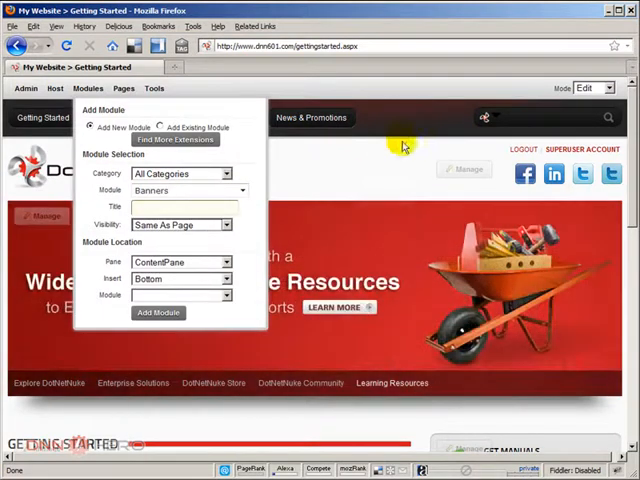
# Close the Modules panel and create a new page named 'URL Rewrite'
pyautogui.click(20, 88)
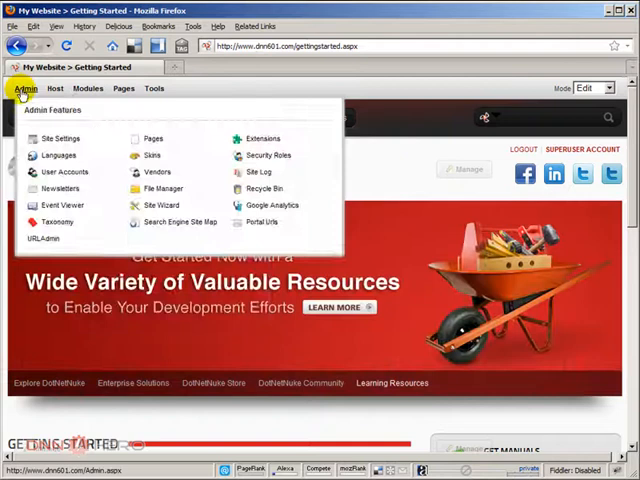
pyautogui.click(22, 88)
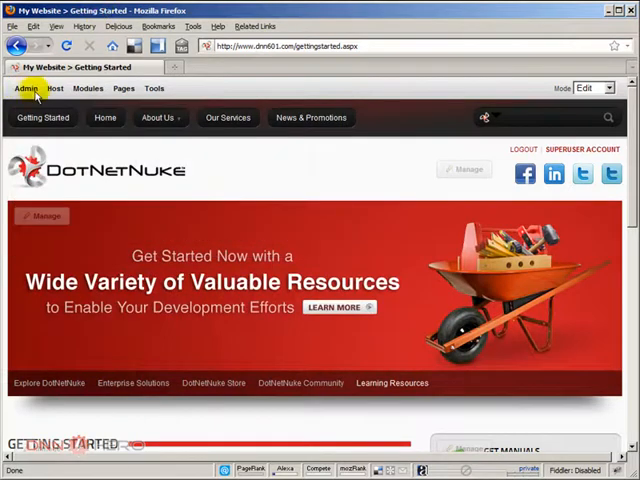
pyautogui.click(122, 88)
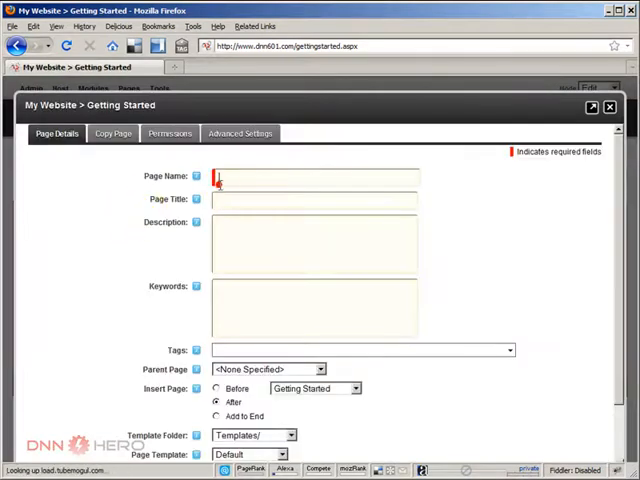
pyautogui.write('URL')
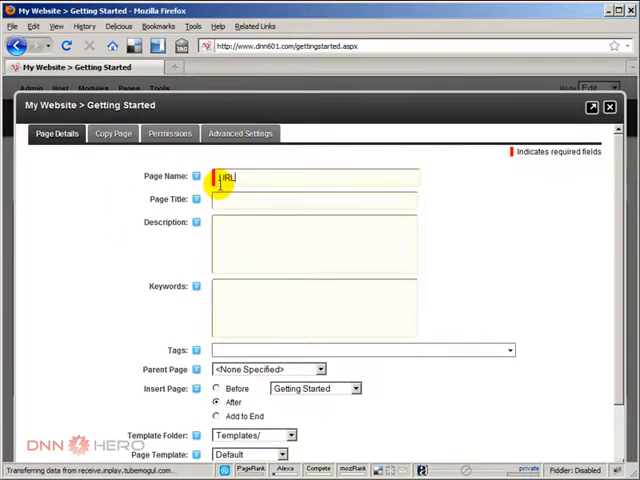
pyautogui.write('Rewrite')
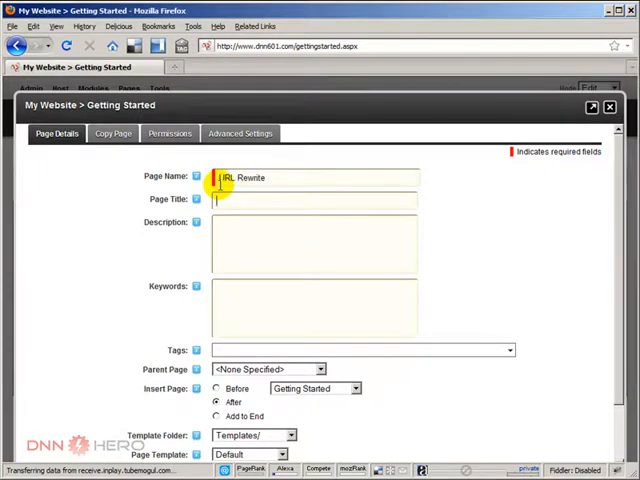
pyautogui.write('URL Rewrite')
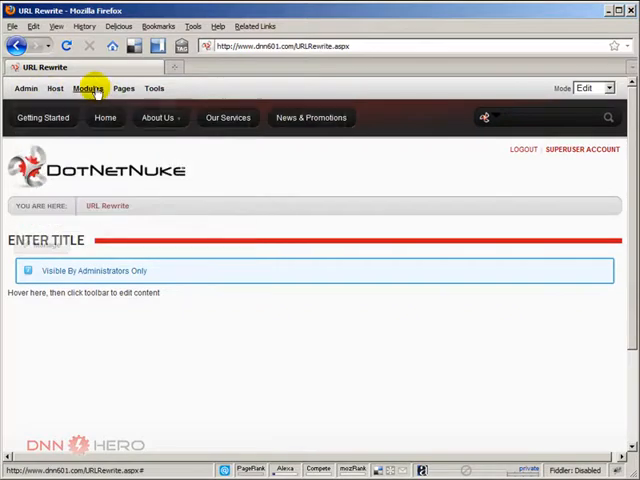
# Add the TanLD UrlRewriter module from All Categories and scroll to its Url Rewrite Settings
pyautogui.click(180, 173)
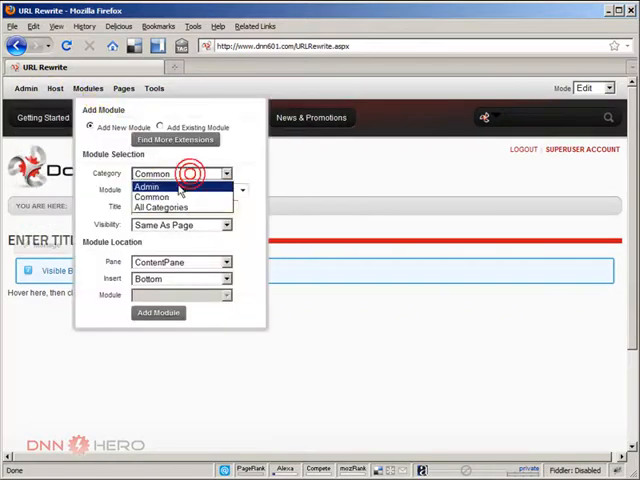
pyautogui.click(160, 207)
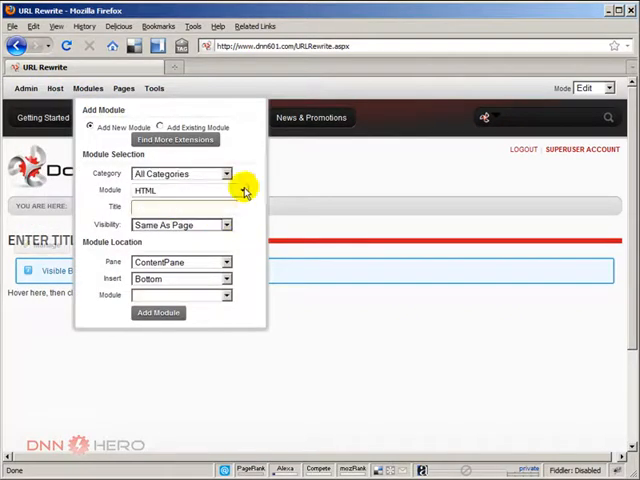
pyautogui.click(242, 190)
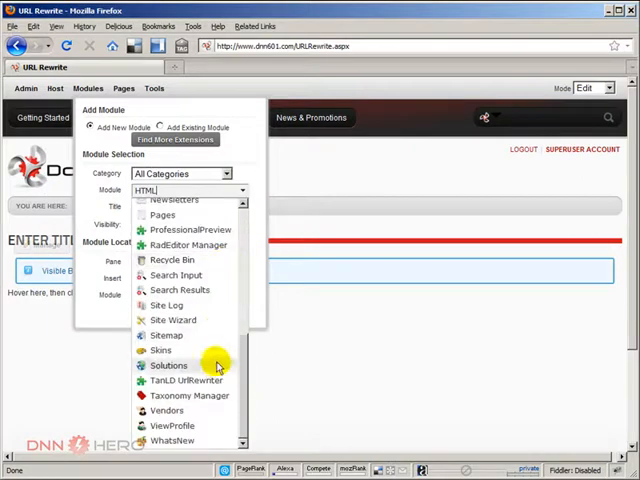
pyautogui.click(184, 380)
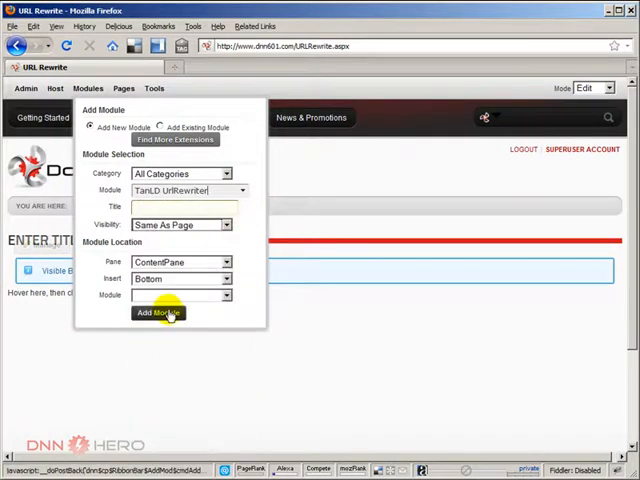
pyautogui.click(156, 313)
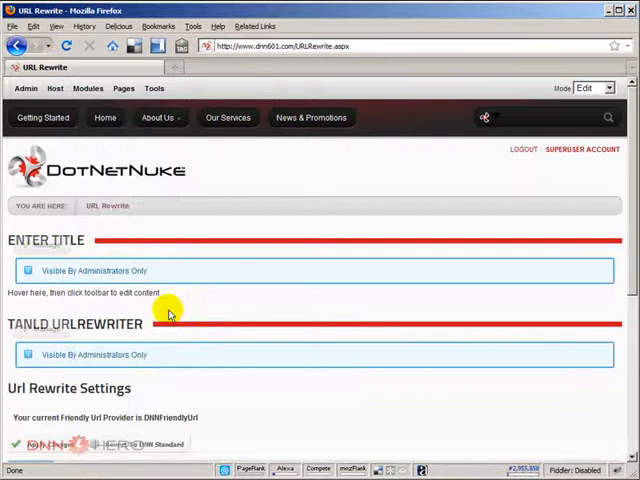
pyautogui.scroll(-3)
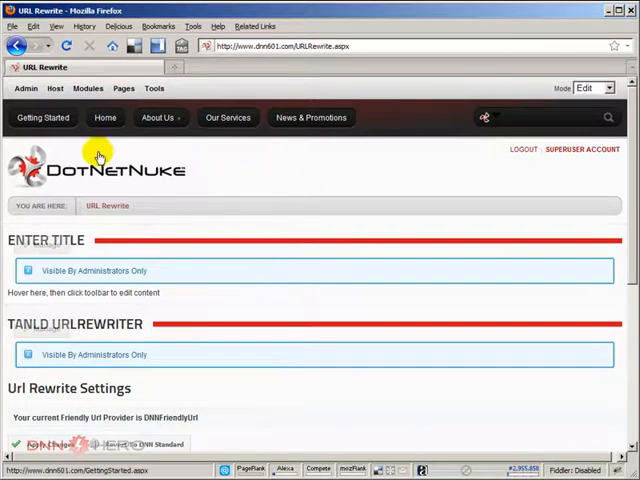
# Edit the TanLD UrlRewriter entry from Host > Extensions
pyautogui.click(54, 88)
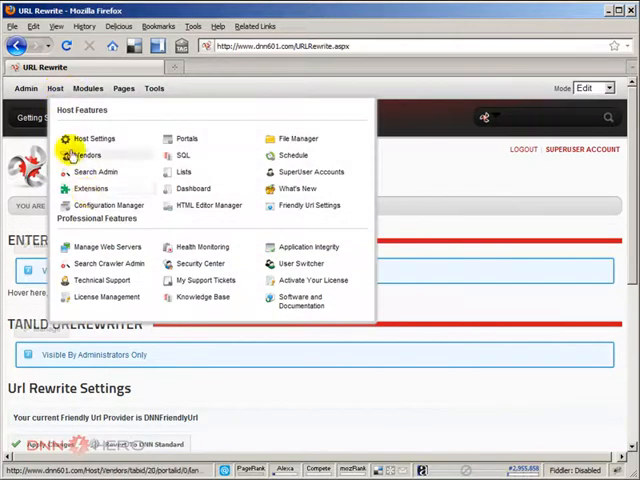
pyautogui.click(93, 188)
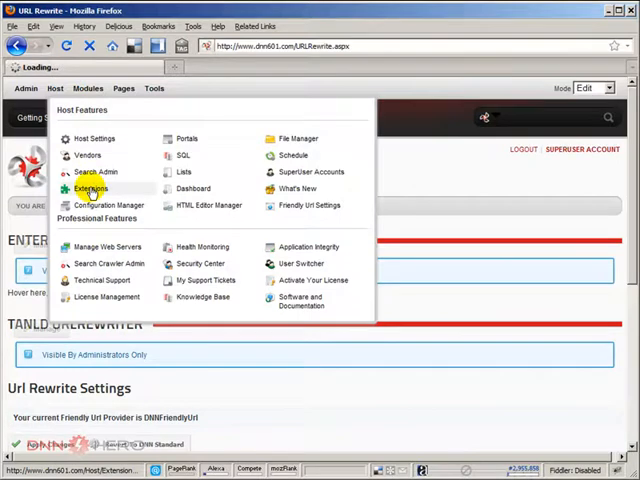
pyautogui.click(90, 189)
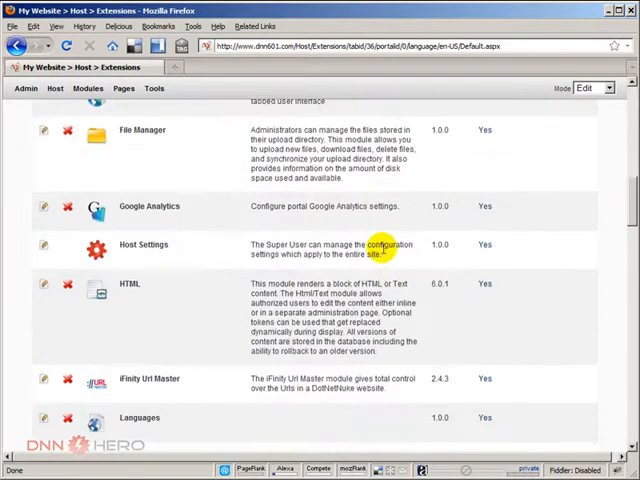
pyautogui.scroll(-3)
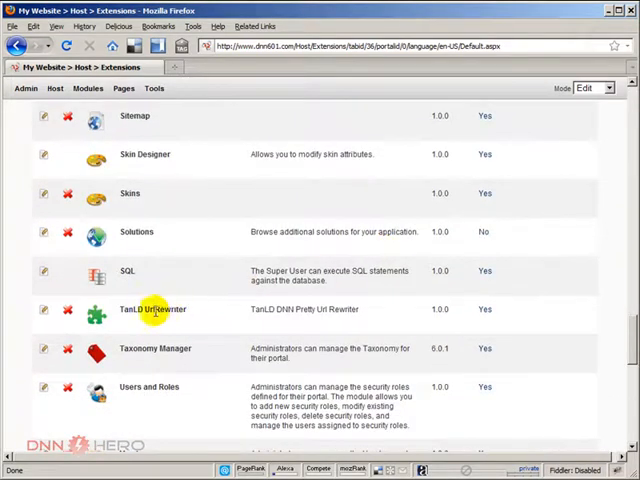
pyautogui.click(43, 310)
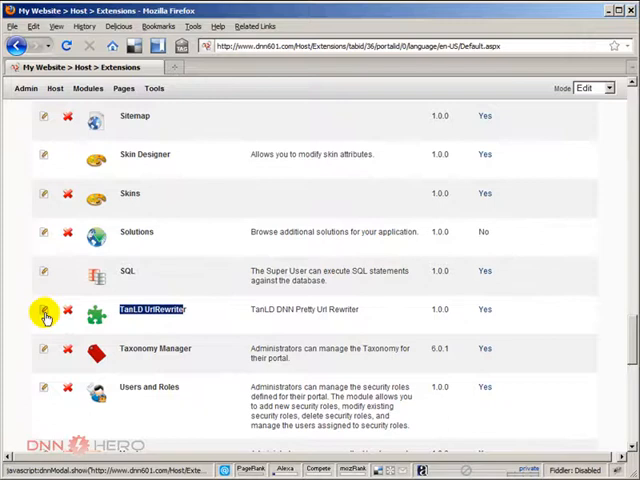
pyautogui.click(44, 312)
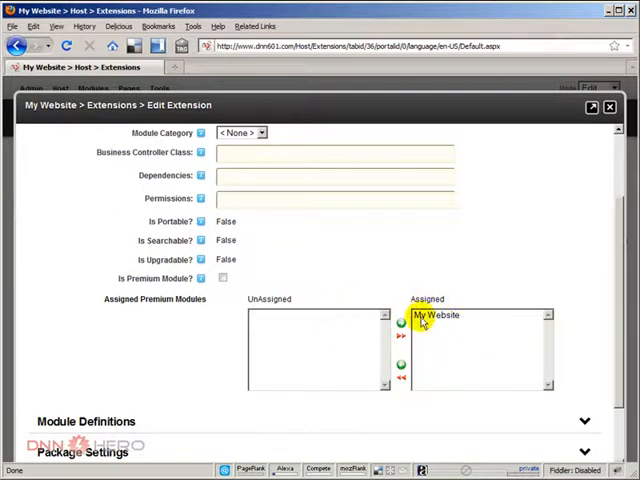
pyautogui.moveTo(428, 318)
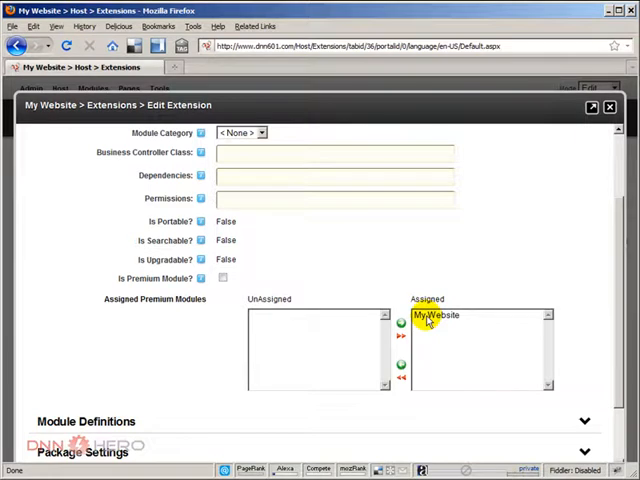
# Move My Website from Assigned to UnAssigned for TanLD UrlRewriter and update
pyautogui.click(438, 315)
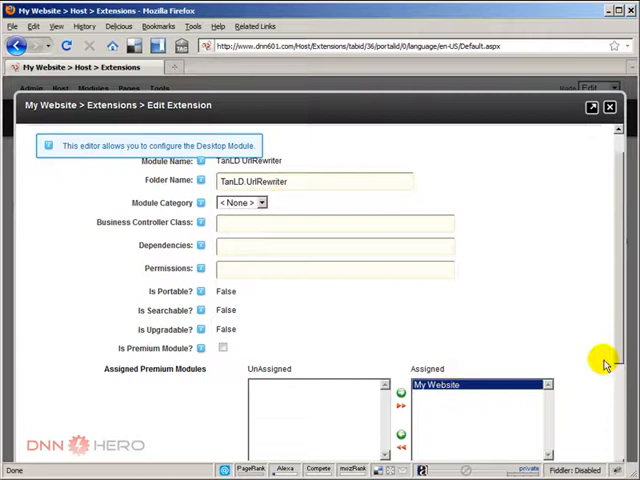
pyautogui.moveTo(610, 355)
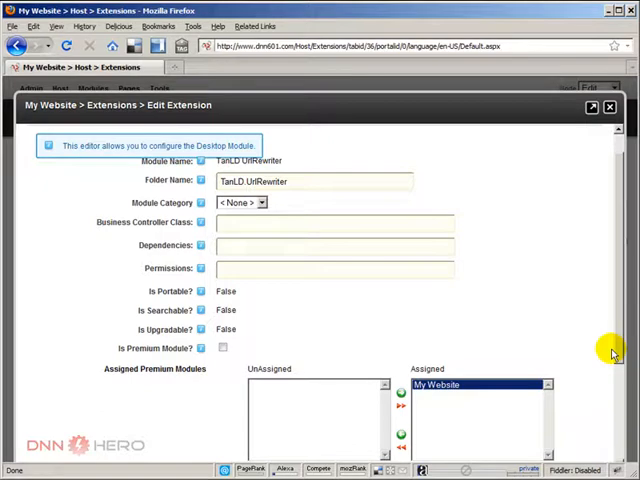
pyautogui.moveTo(416, 404)
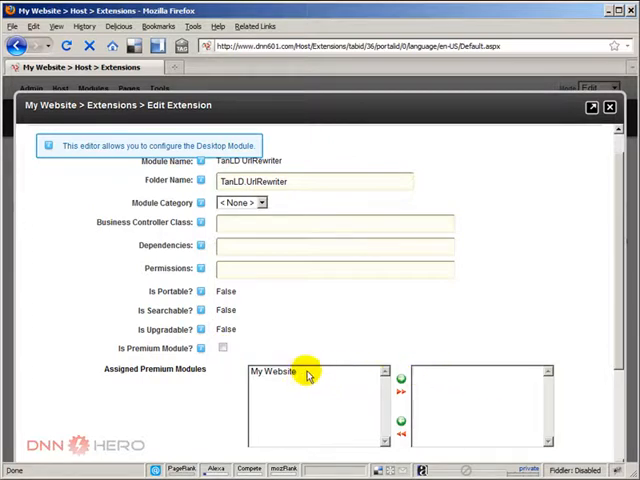
pyautogui.moveTo(372, 335)
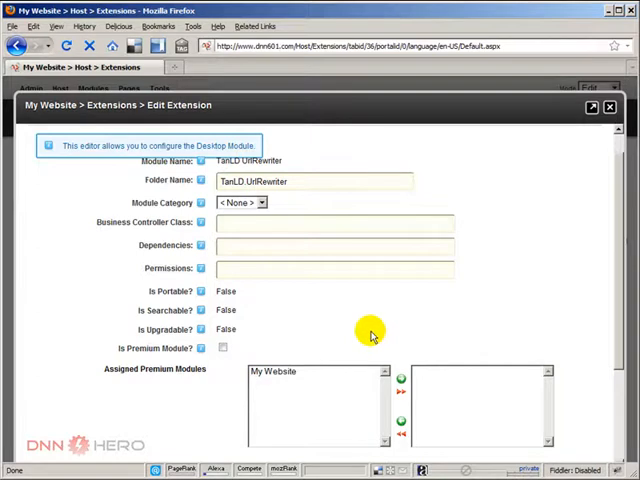
pyautogui.scroll(-3)
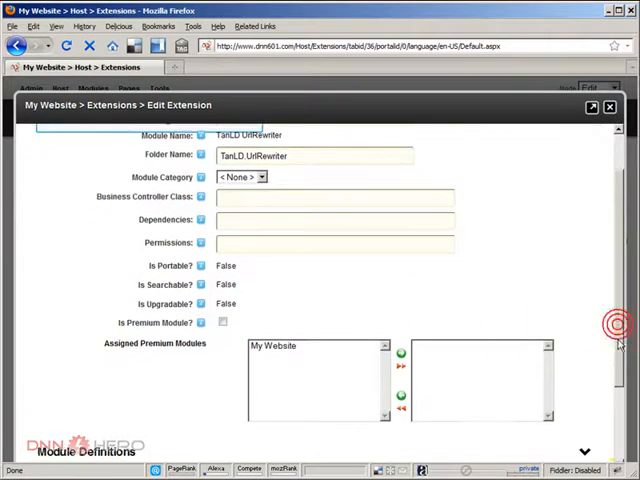
pyautogui.scroll(-3)
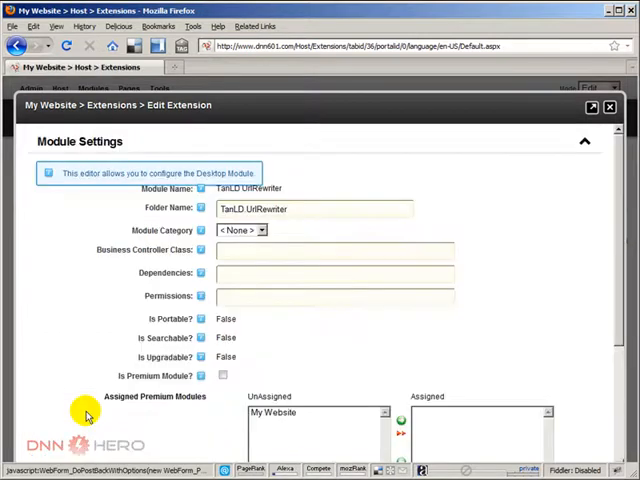
pyautogui.click(609, 107)
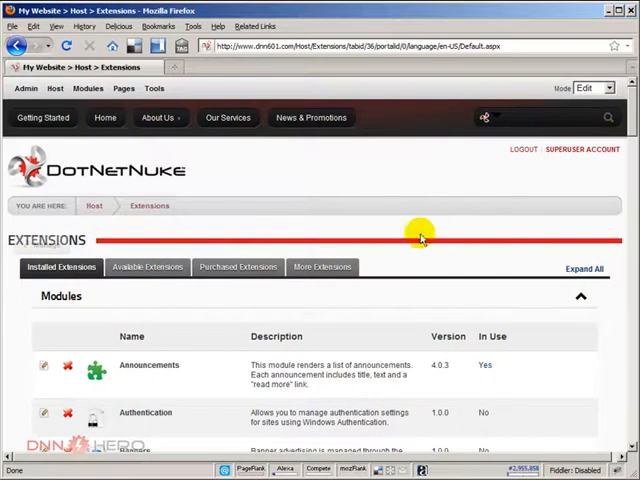
# On Getting Started, open the add-module Module dropdown to check for TanLD UrlRewriter
pyautogui.click(42, 117)
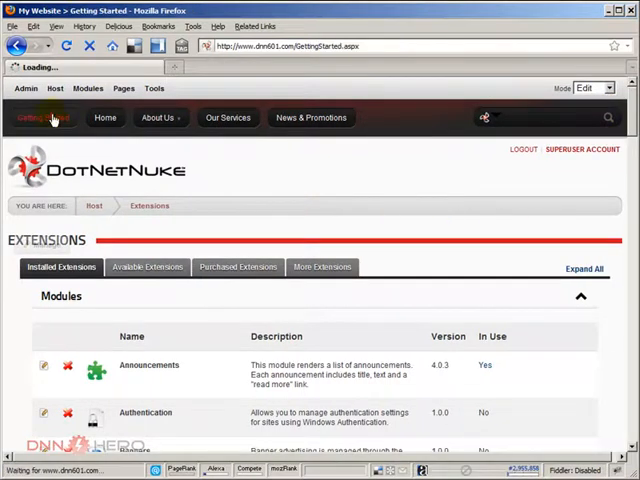
pyautogui.click(88, 88)
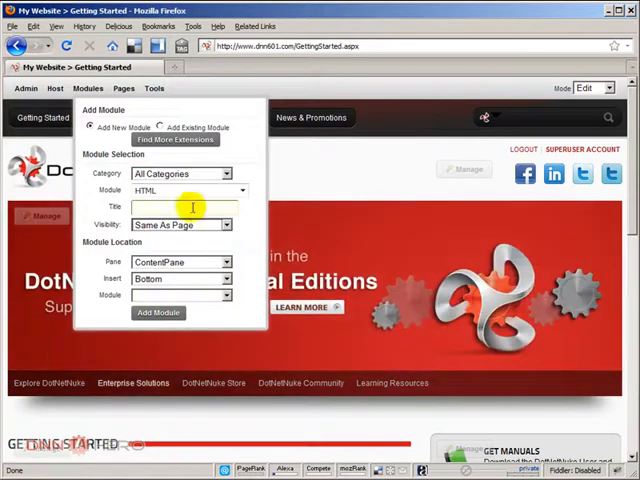
pyautogui.click(240, 190)
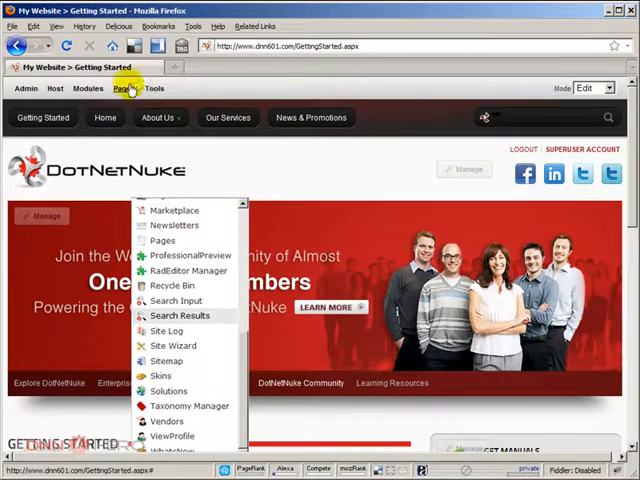
# View the URL Rewrite page from Pages and scroll to its Url Rewrite Settings
pyautogui.click(124, 88)
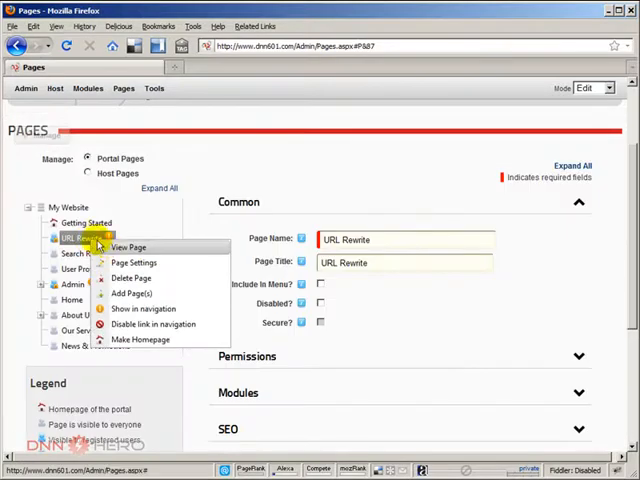
pyautogui.click(130, 247)
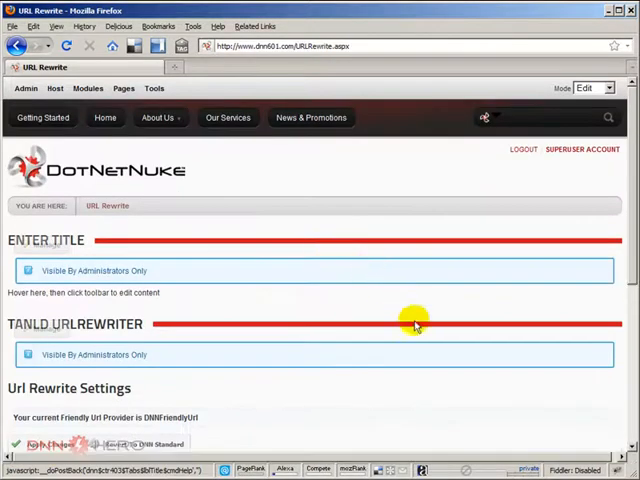
pyautogui.scroll(-3)
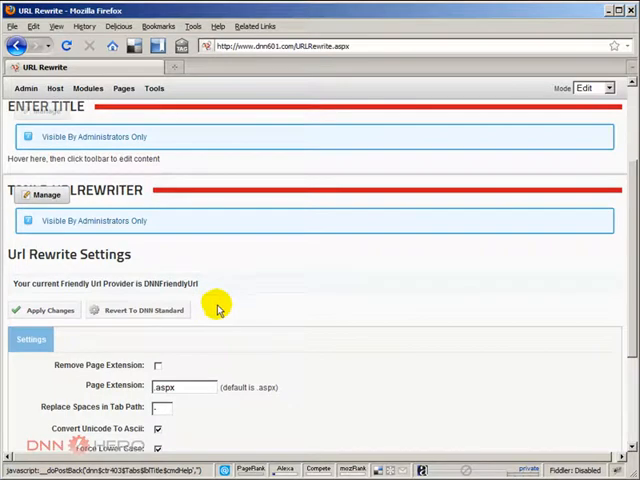